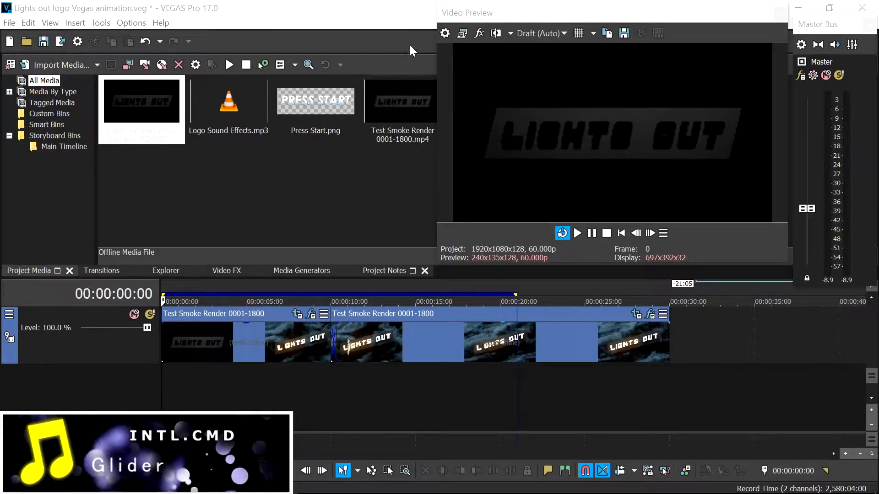
{"action": "mouse_move", "coordinate": [445, 33]}
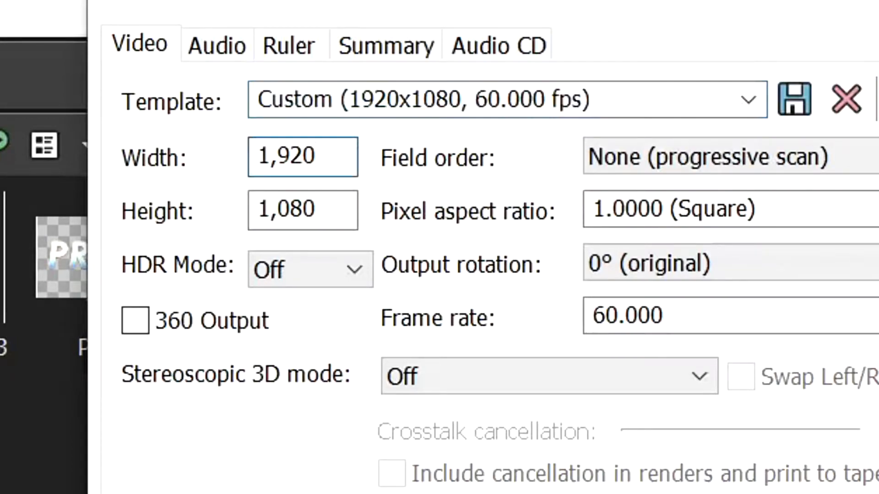
Set Project Properties to Width 4096, Height 2304 with template name '4K 60' and apply
{"action": "key", "text": "Backspace"}
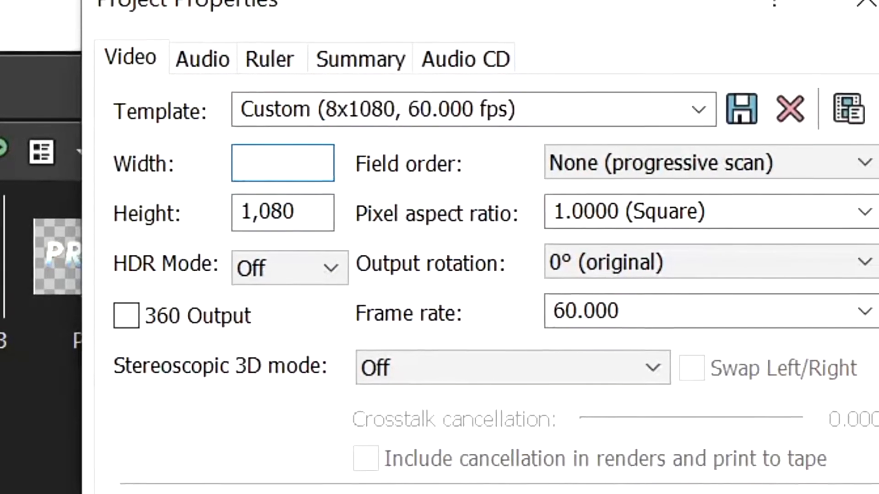
{"action": "type", "text": "409"}
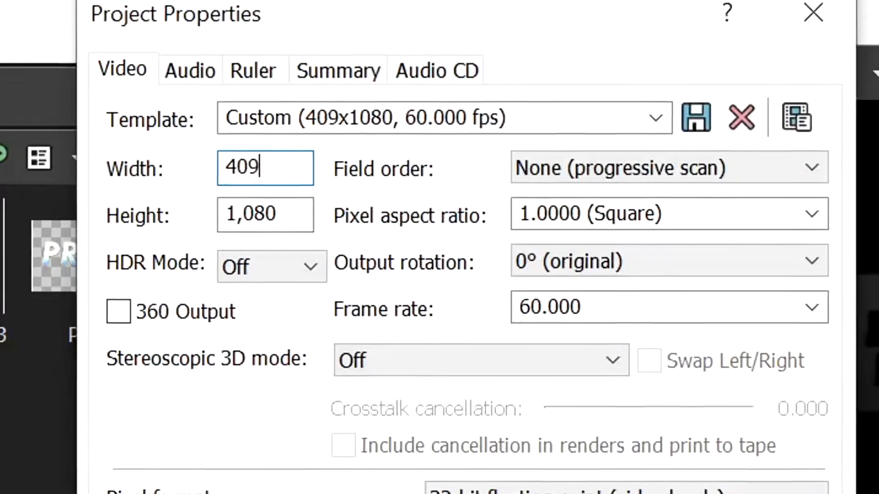
{"action": "type", "text": "4096"}
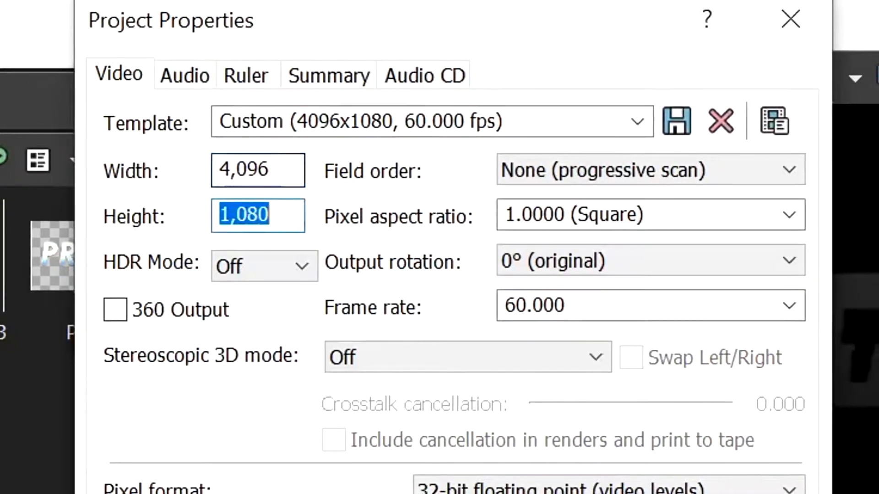
{"action": "type", "text": "2304"}
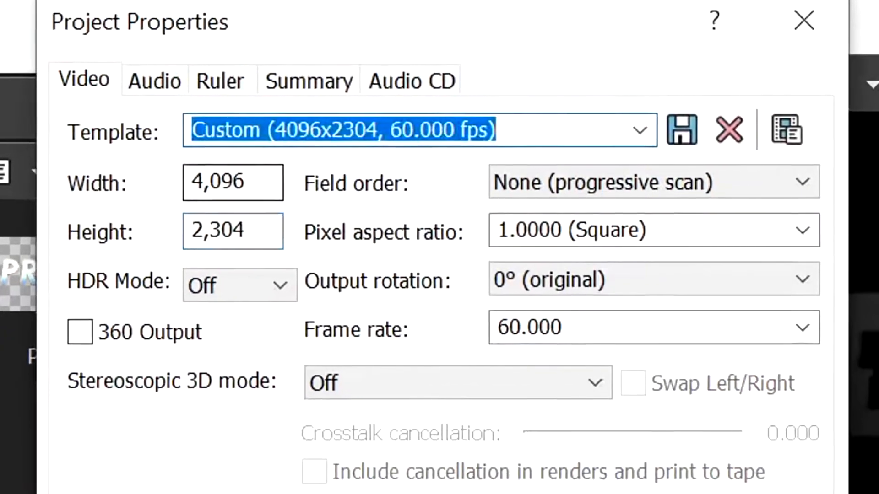
{"action": "type", "text": "4K 60"}
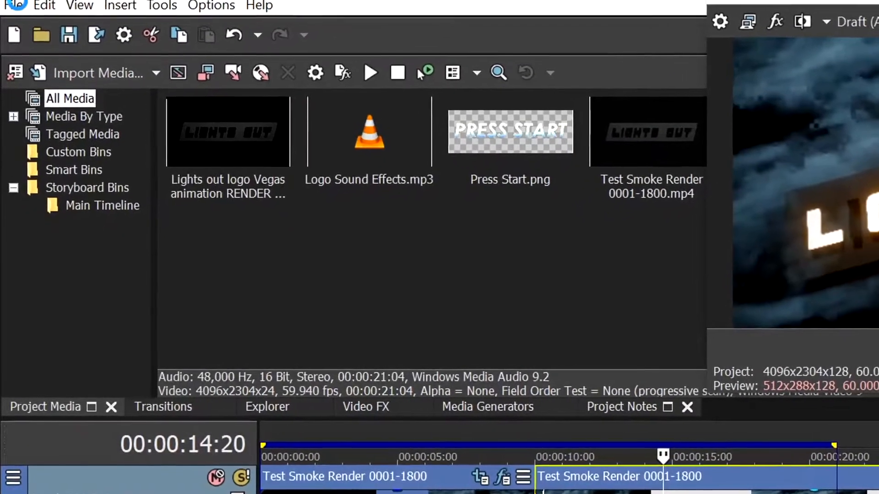
Start Render As with Windows Media Video V11 and the 8 Mbps HD 1080-30p Video template
{"action": "left_click", "coordinate": [16, 6]}
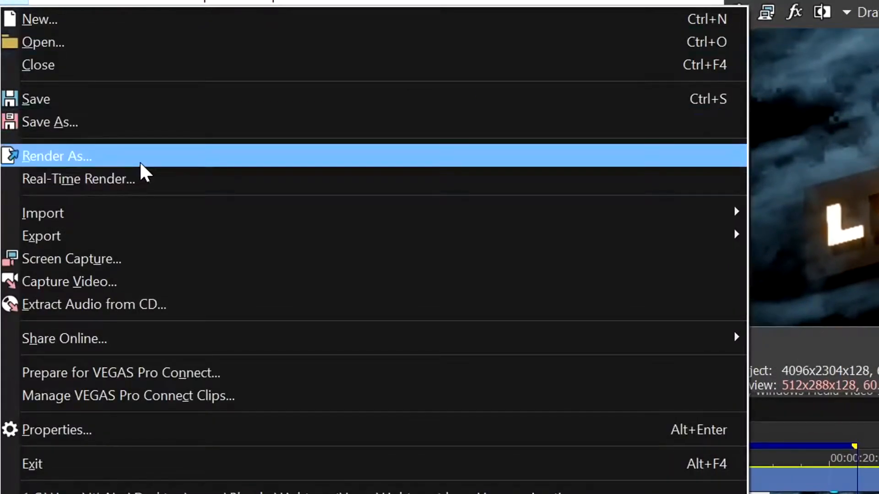
{"action": "left_click", "coordinate": [57, 155]}
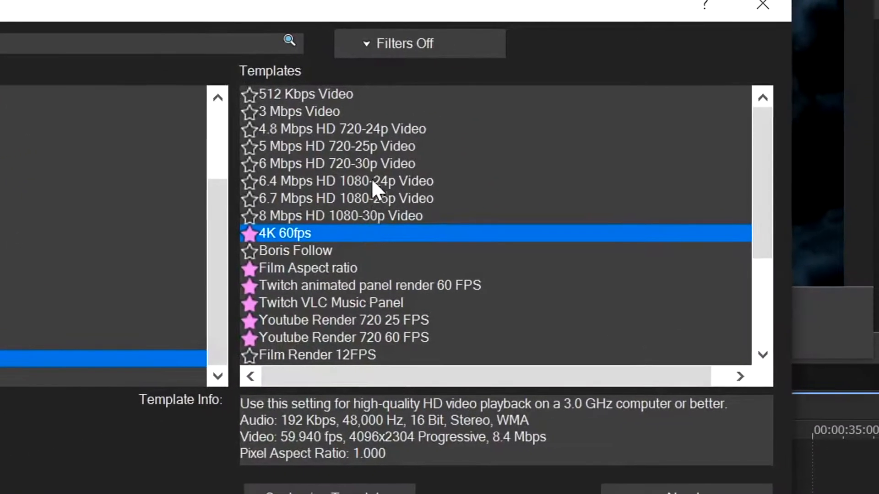
{"action": "mouse_move", "coordinate": [367, 232]}
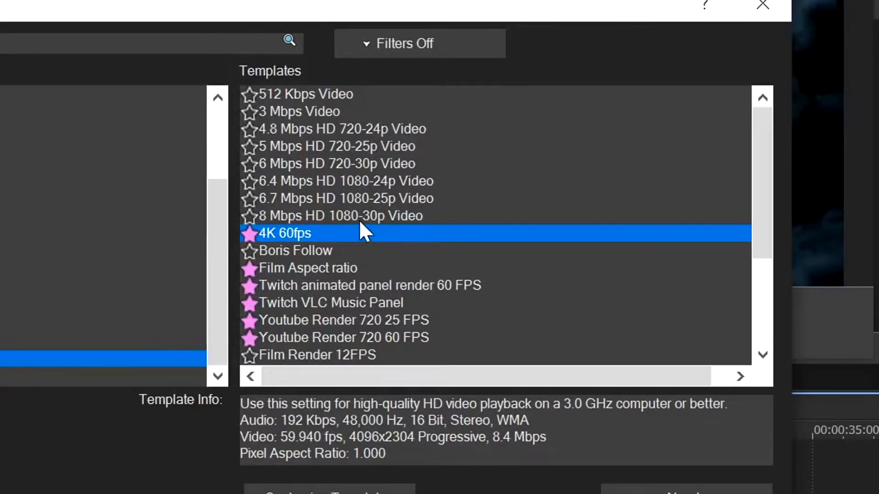
{"action": "left_click", "coordinate": [336, 216]}
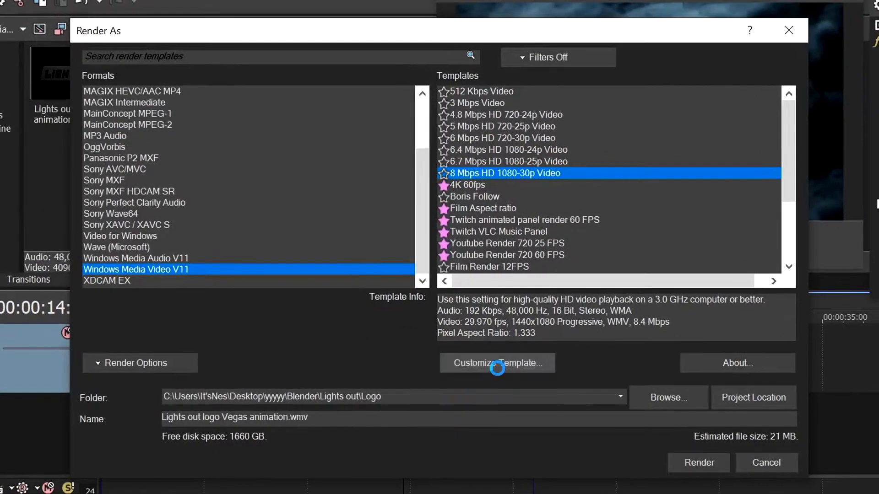
In the template's video settings, set pixel aspect ratio 1.000 and video smoothness to 100
{"action": "left_click", "coordinate": [496, 364]}
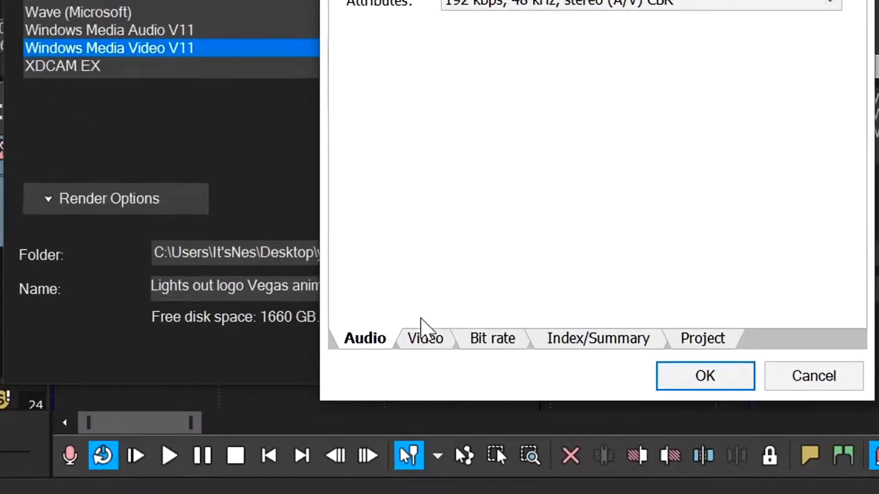
{"action": "left_click", "coordinate": [424, 338]}
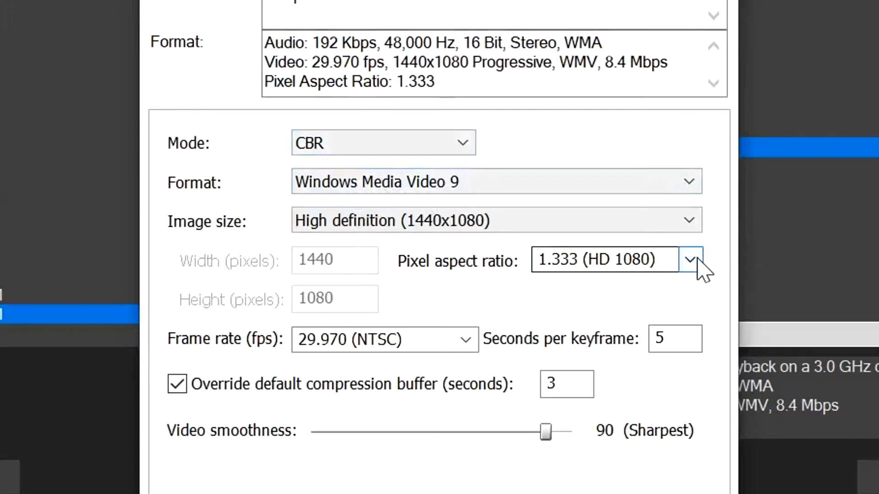
{"action": "left_click", "coordinate": [690, 259]}
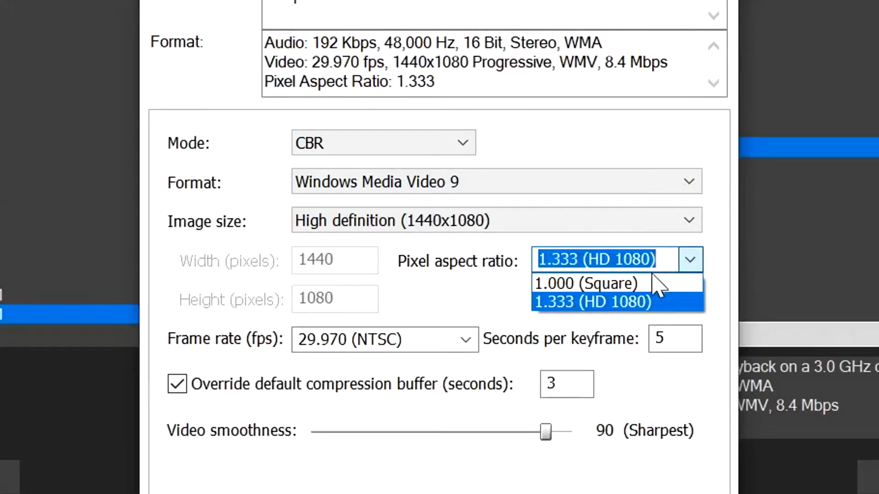
{"action": "left_click", "coordinate": [586, 283]}
{"action": "type", "text": "2"}
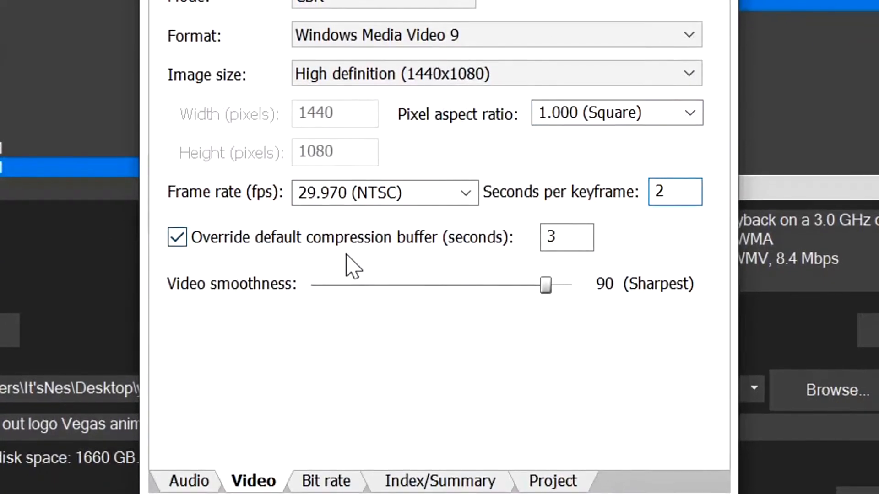
{"action": "left_click", "coordinate": [545, 285]}
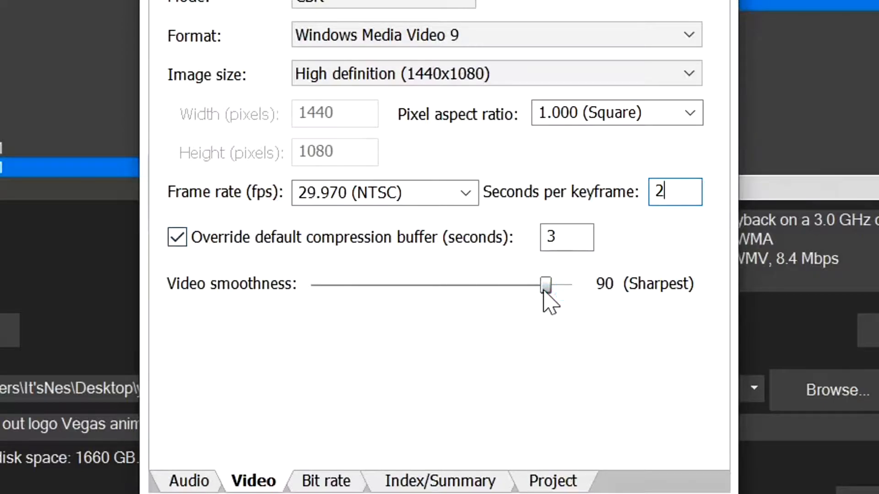
{"action": "left_click_drag", "start_coordinate": [545, 284], "coordinate": [568, 284]}
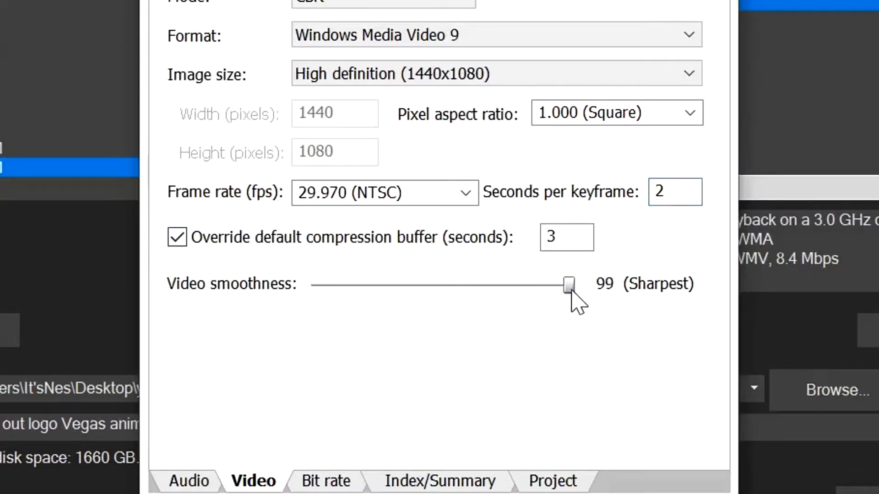
{"action": "left_click_drag", "start_coordinate": [568, 285], "coordinate": [578, 283]}
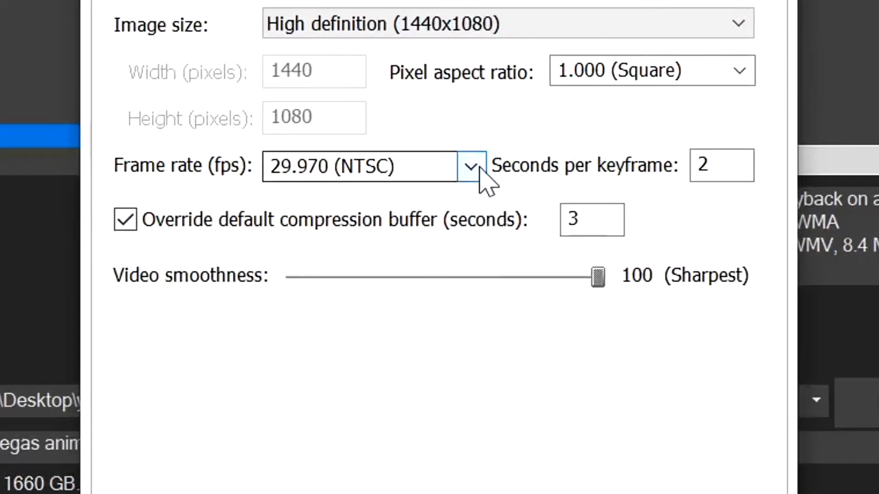
Try the 59.94 frame rate and switch image size to Custom with width 4096
{"action": "left_click", "coordinate": [469, 166]}
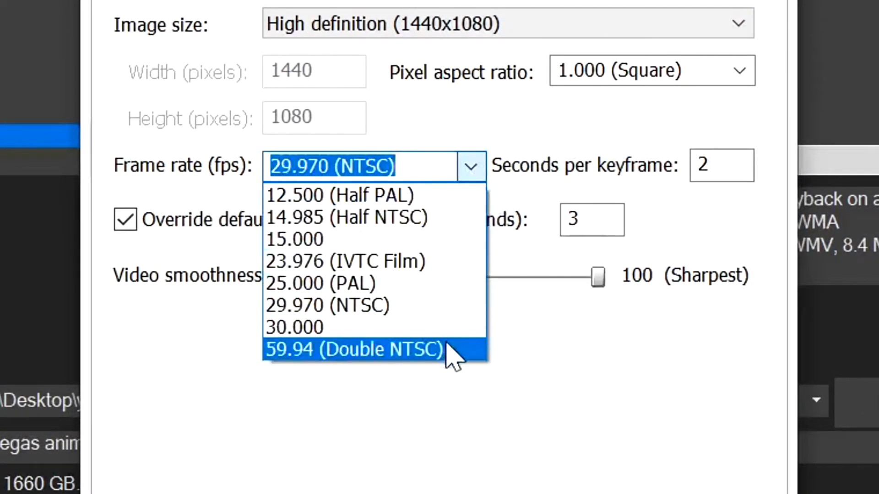
{"action": "left_click", "coordinate": [353, 349]}
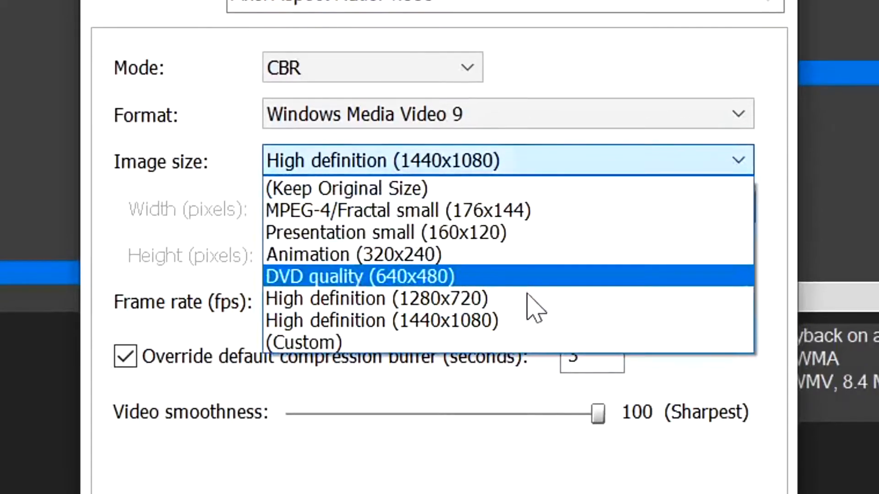
{"action": "left_click", "coordinate": [303, 343]}
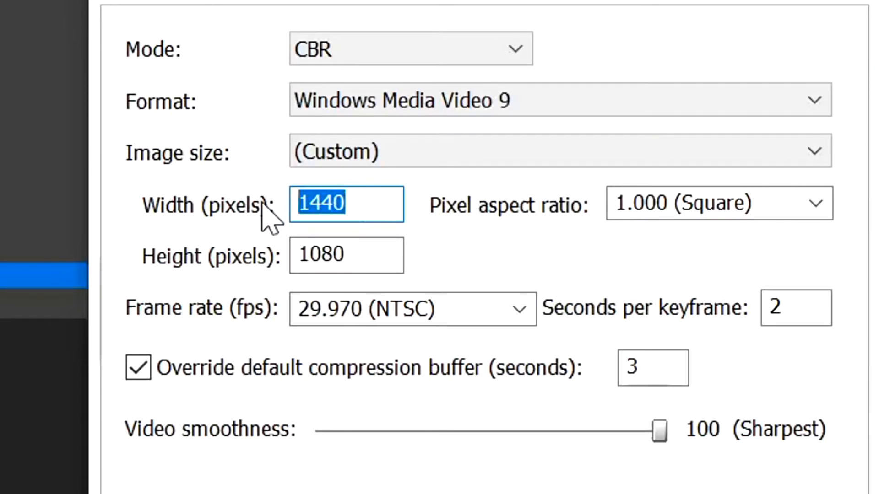
{"action": "type", "text": "4096"}
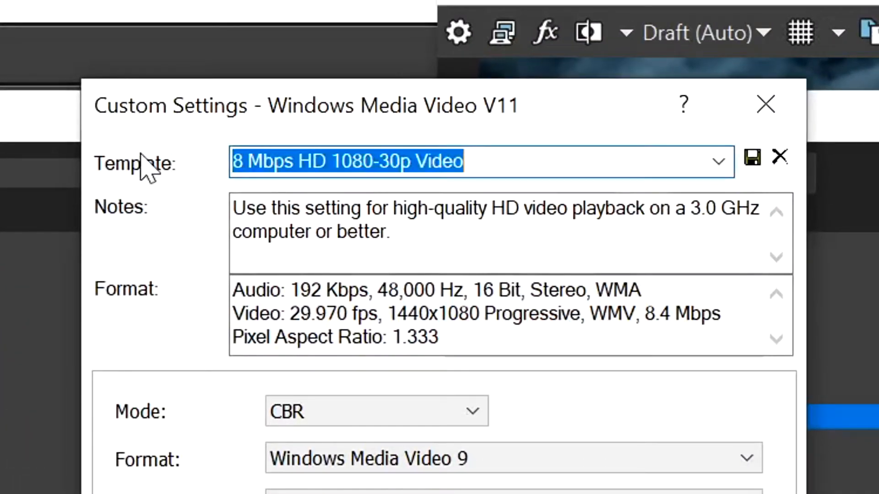
Name the custom WMV template '4K 60' and accept the settings
{"action": "type", "text": "4K 60"}
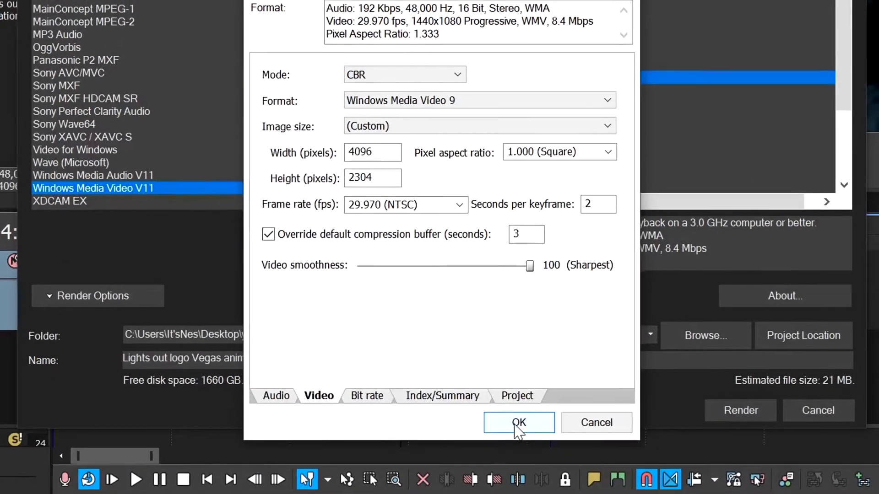
{"action": "left_click", "coordinate": [518, 423]}
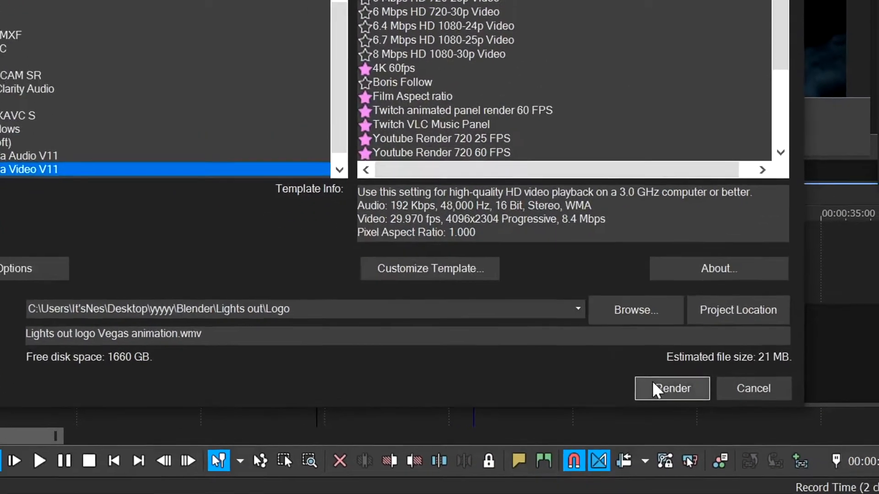
Render to 'Lights out logo Vegas animation.wmv', then dismiss the progress window
{"action": "left_click", "coordinate": [671, 388]}
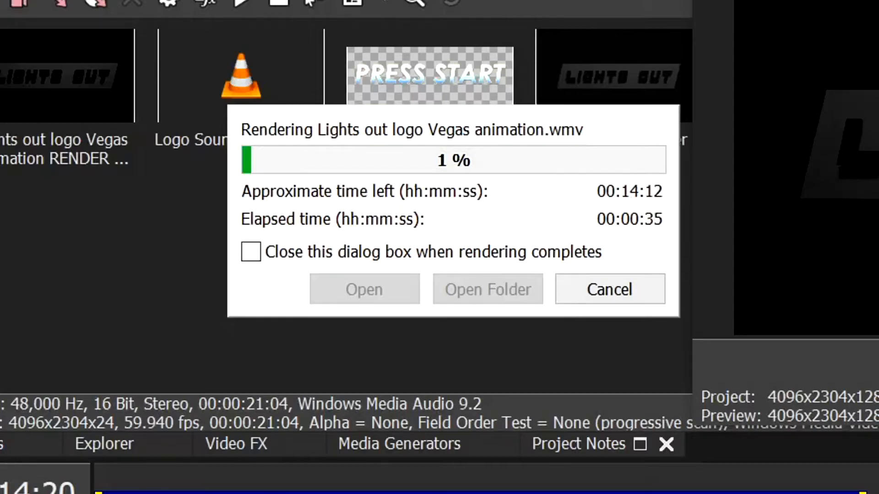
{"action": "left_click", "coordinate": [609, 289]}
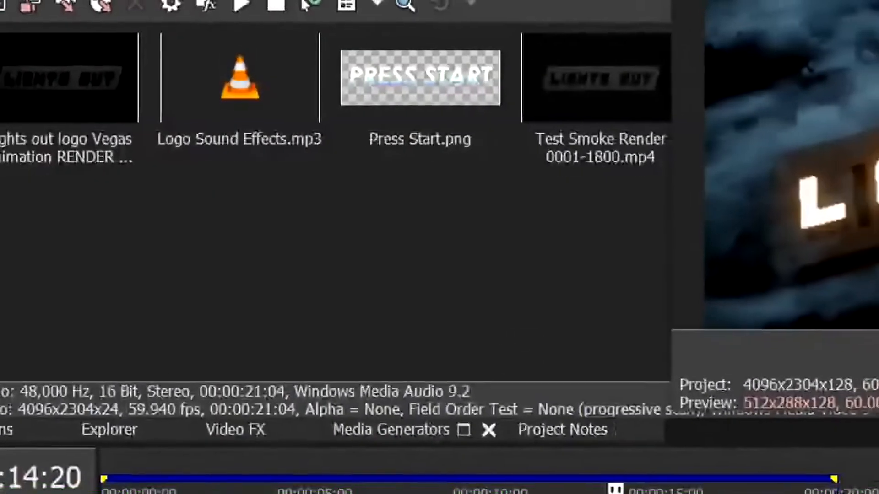